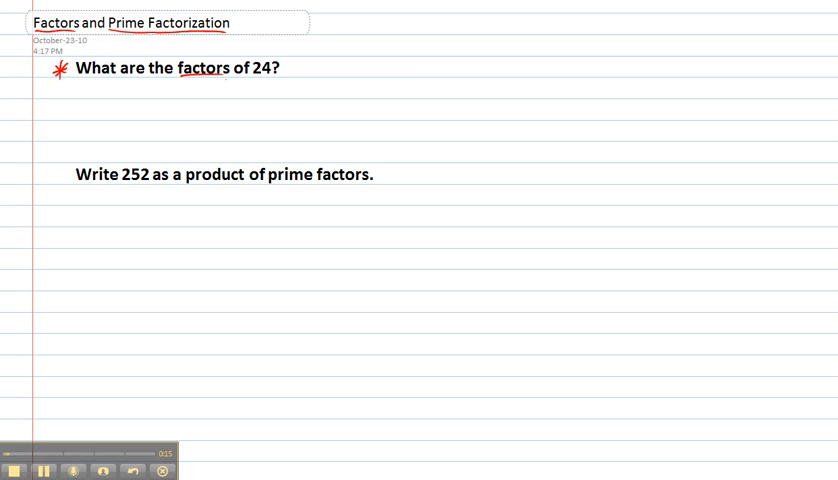
- Handwrite the factor pairs 1×24, 2×12, 3×8, 4×6 and the factor list of 24
drag(252, 92, 262, 76)
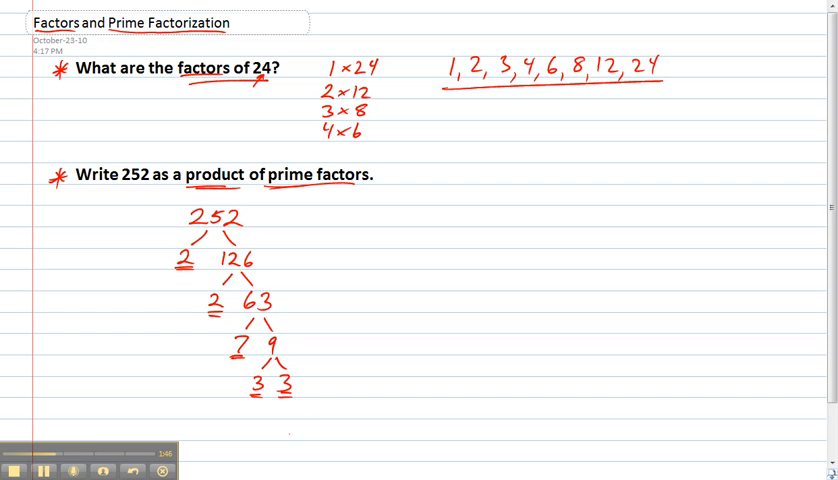
- Circle the prime leaves 2, 2, 7, 3, 3 and write and box 252 = 2×2×7×3×3
drag(168, 248, 200, 268)
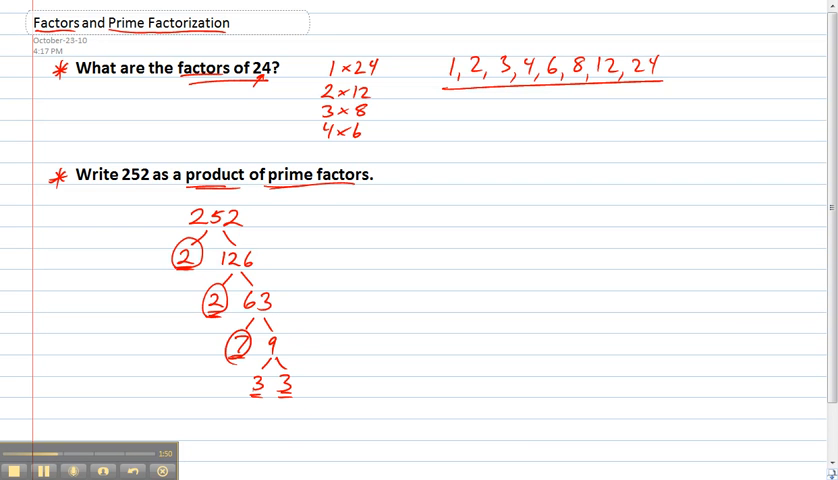
drag(256, 384, 290, 384)
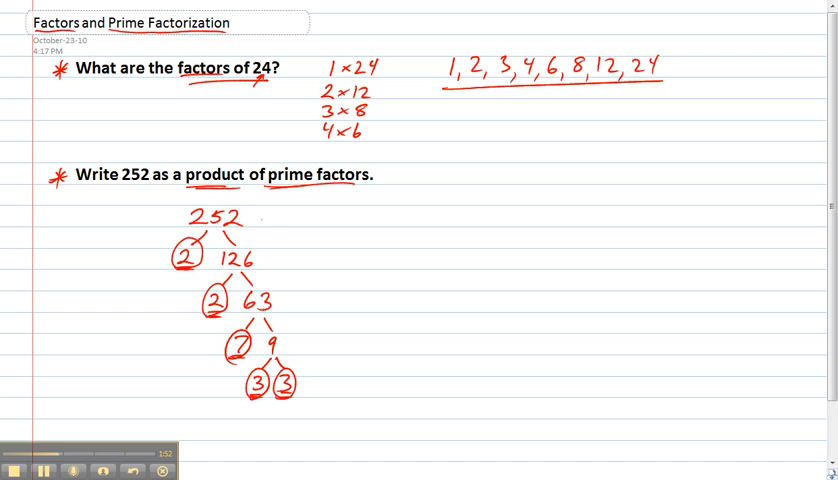
text(= 2 × 2 × 7 × 3 × 3)
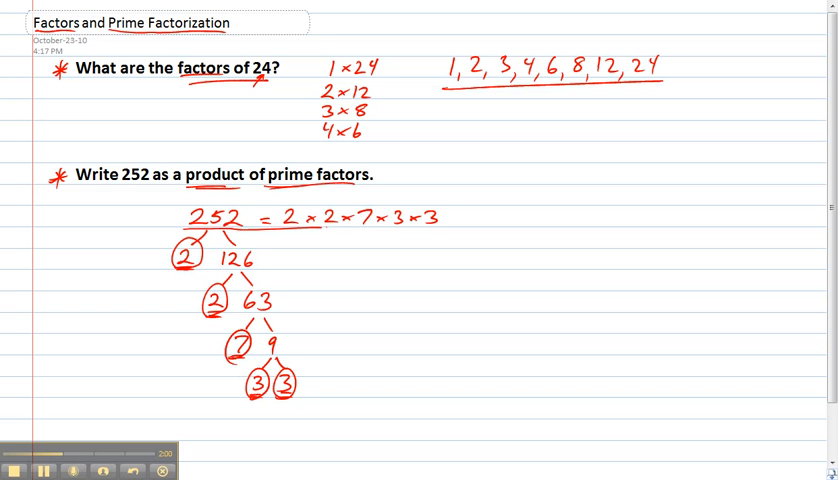
drag(284, 202, 440, 230)
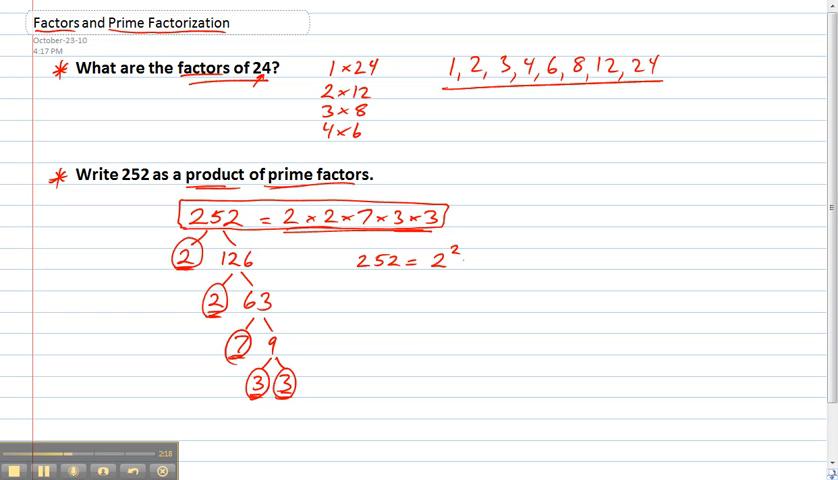
- Write the power form 252 = 2² × 3² × 7 and box it
text(×3²)
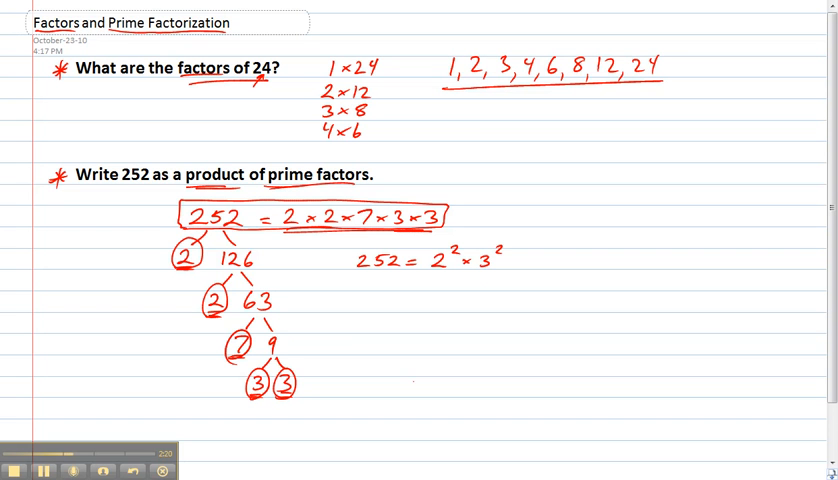
text(×7)
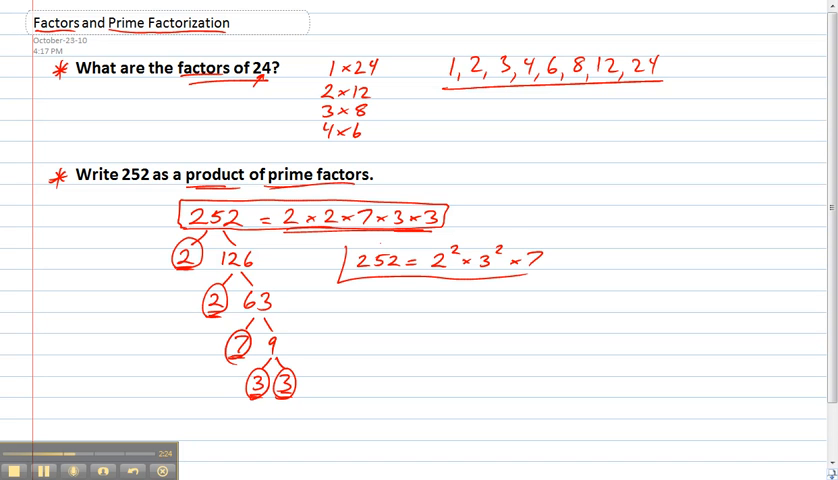
drag(344, 244, 556, 270)
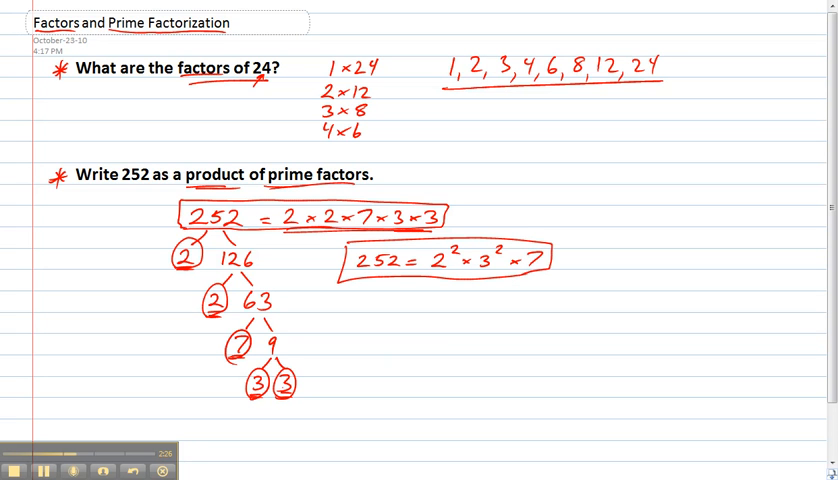